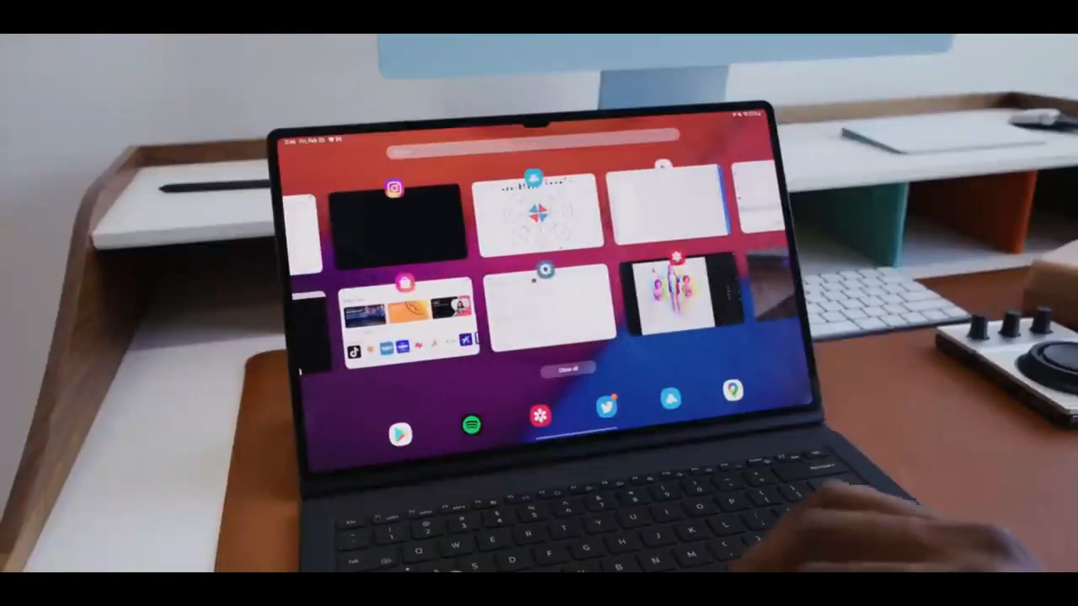
- Switch from Recents to the drawing app showing the colored mandala sketch
left_click(539, 215)
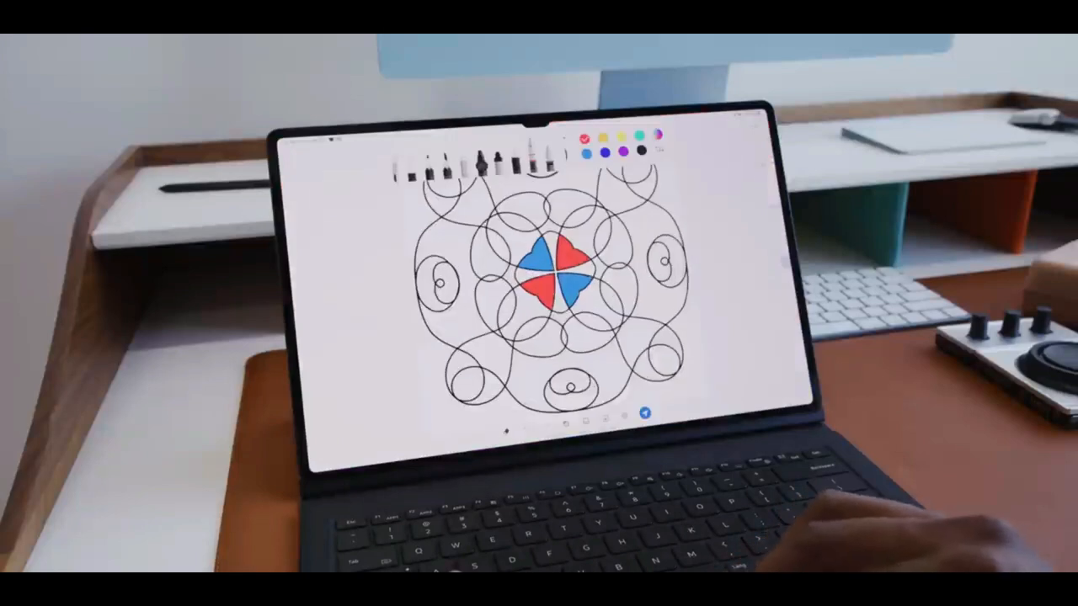